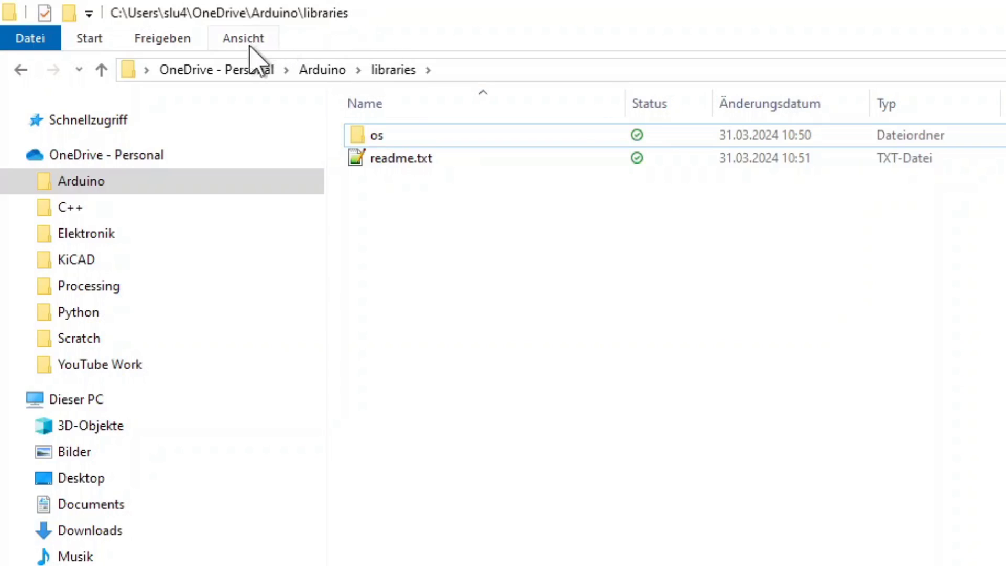
pyautogui.moveTo(475, 162)
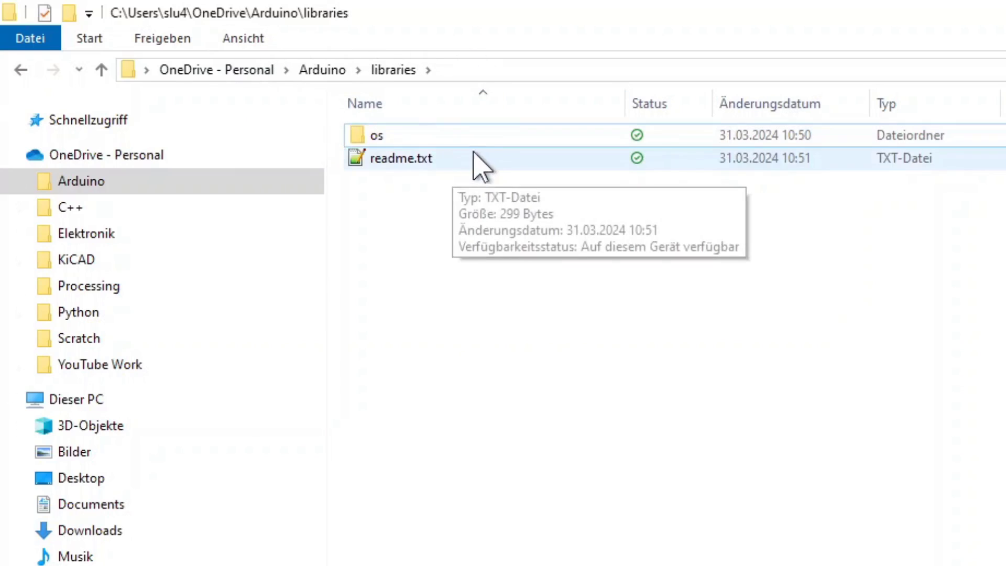
# - Enter the os library folder and view os.S source in Notepad++
pyautogui.doubleClick(378, 135)
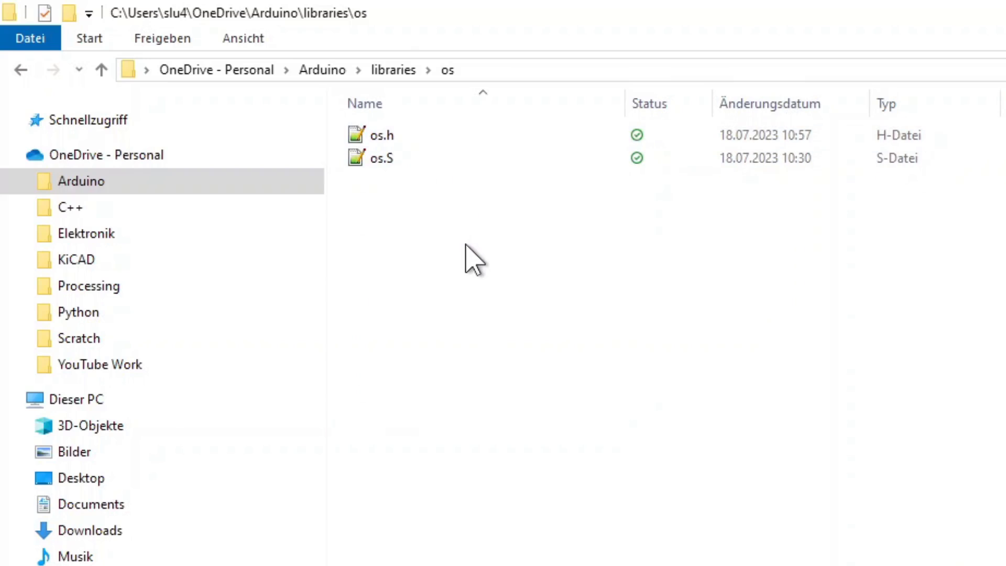
pyautogui.click(381, 158)
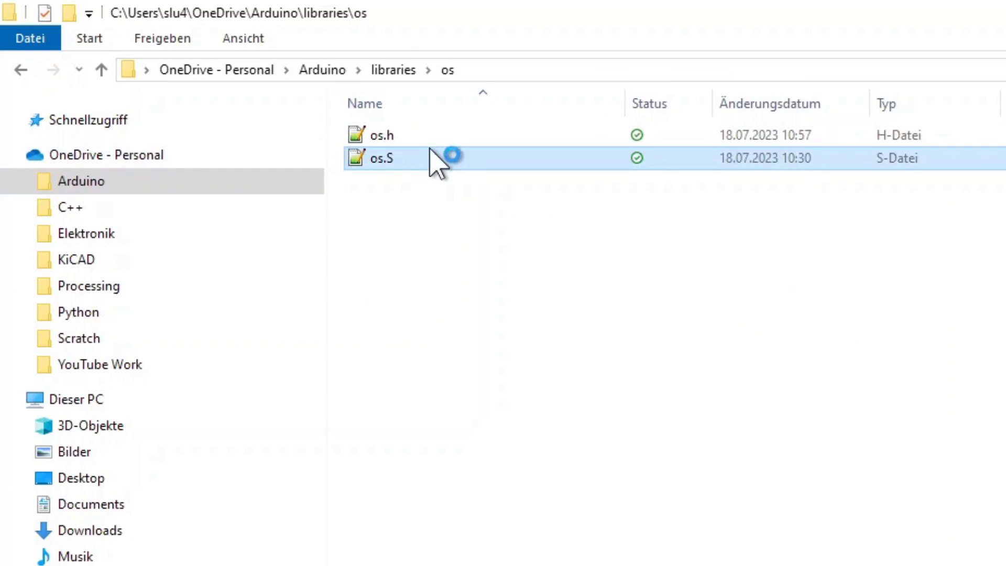
pyautogui.doubleClick(378, 158)
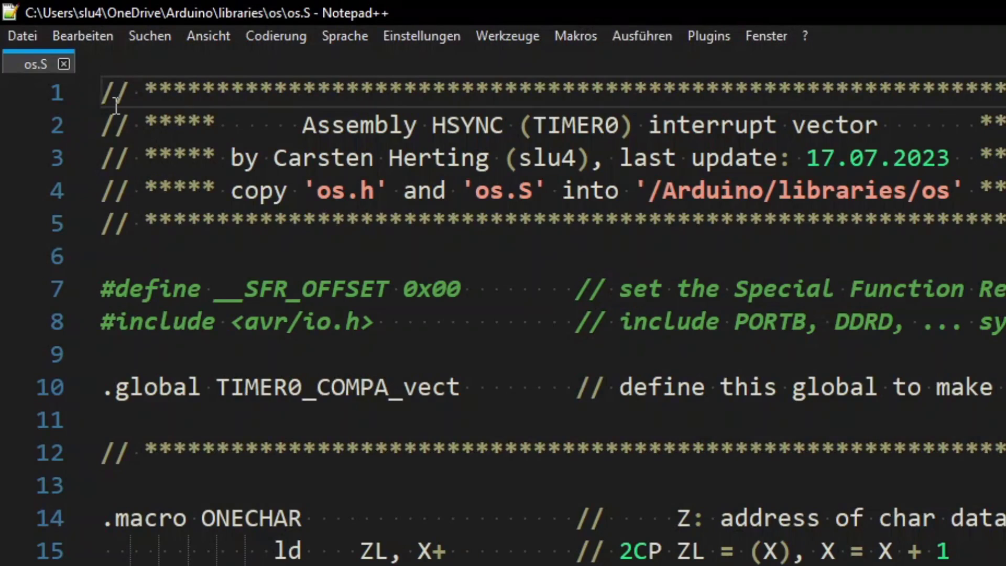
pyautogui.scroll(-3)
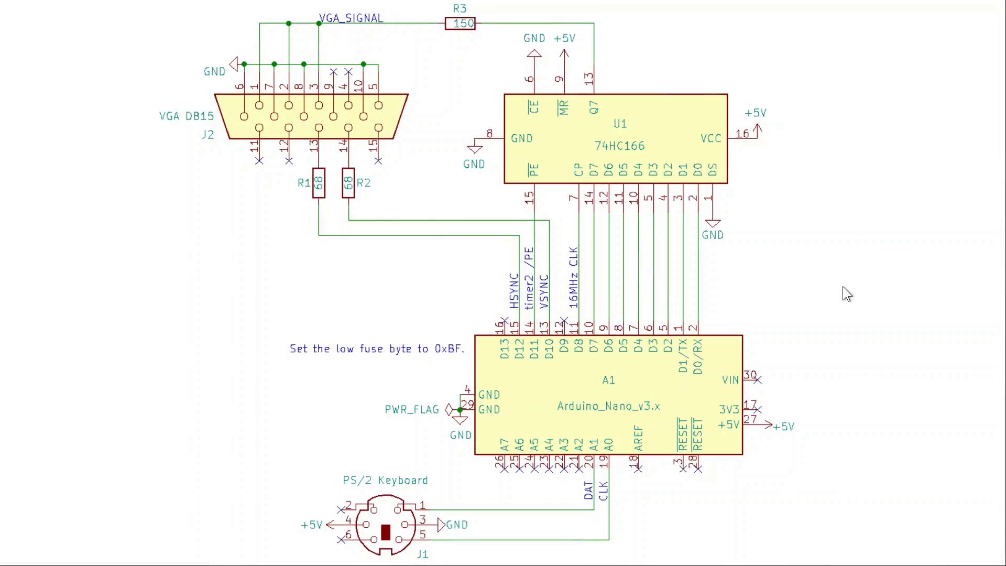
pyautogui.moveTo(639, 193)
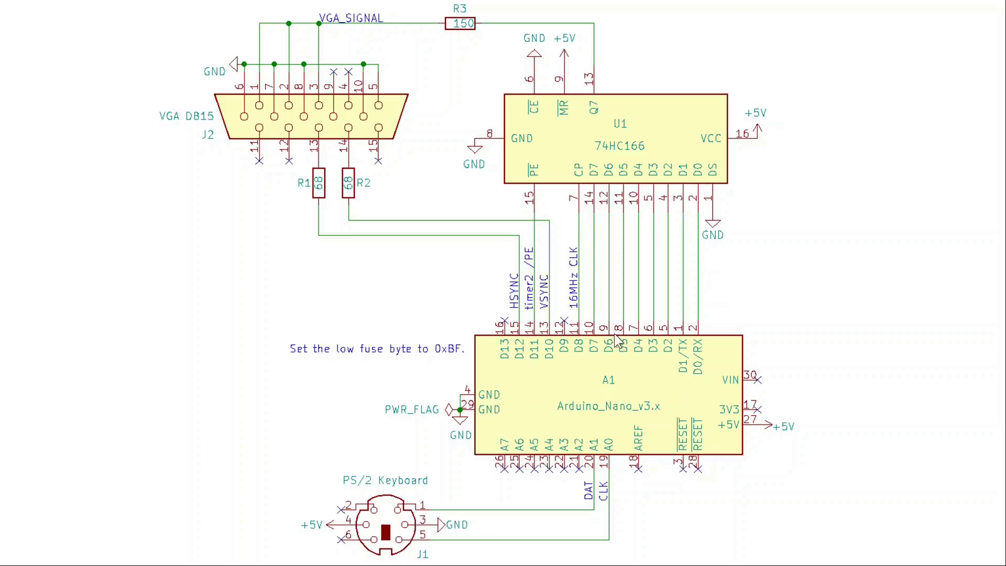
pyautogui.moveTo(634, 349)
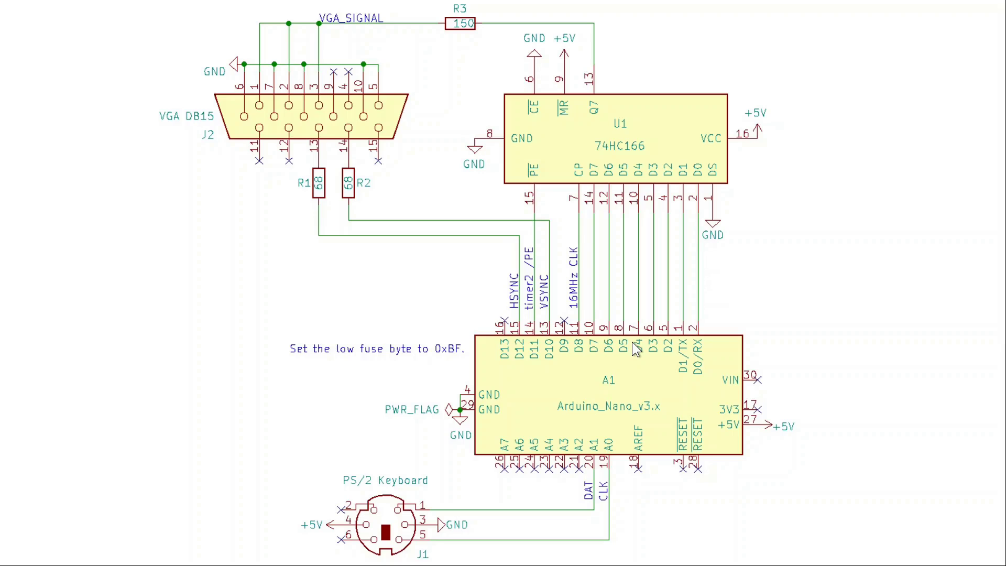
pyautogui.moveTo(500, 305)
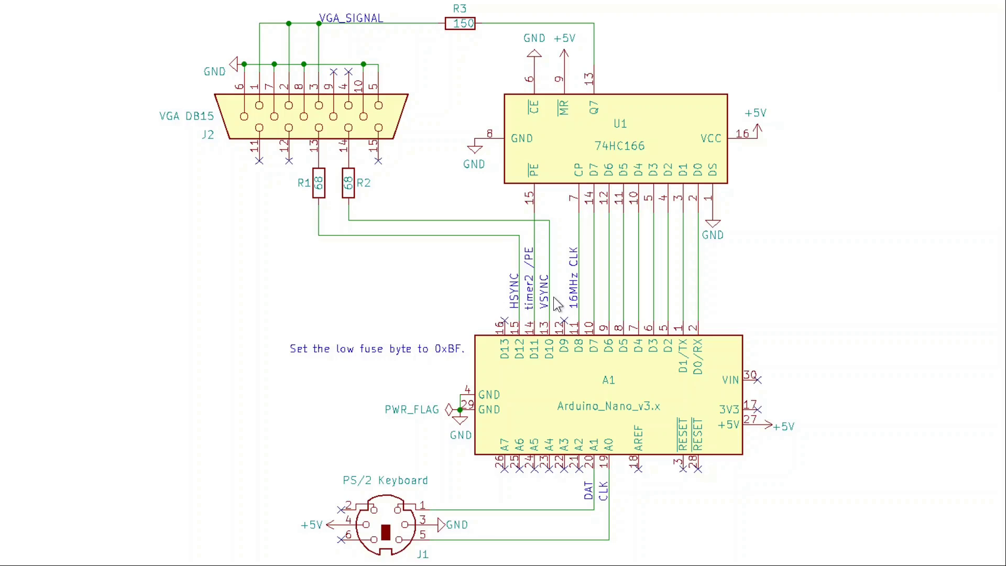
pyautogui.moveTo(577, 256)
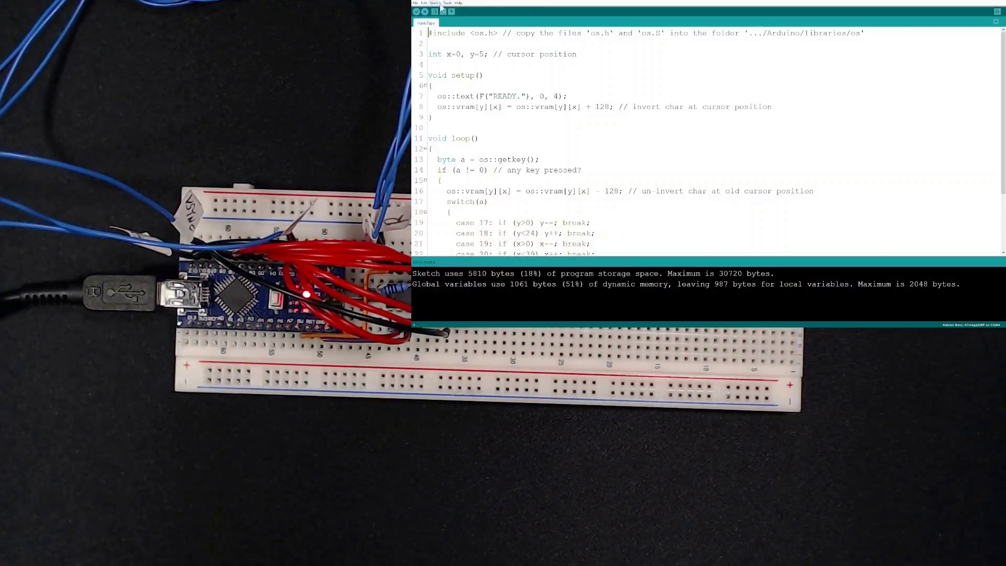
pyautogui.click(425, 12)
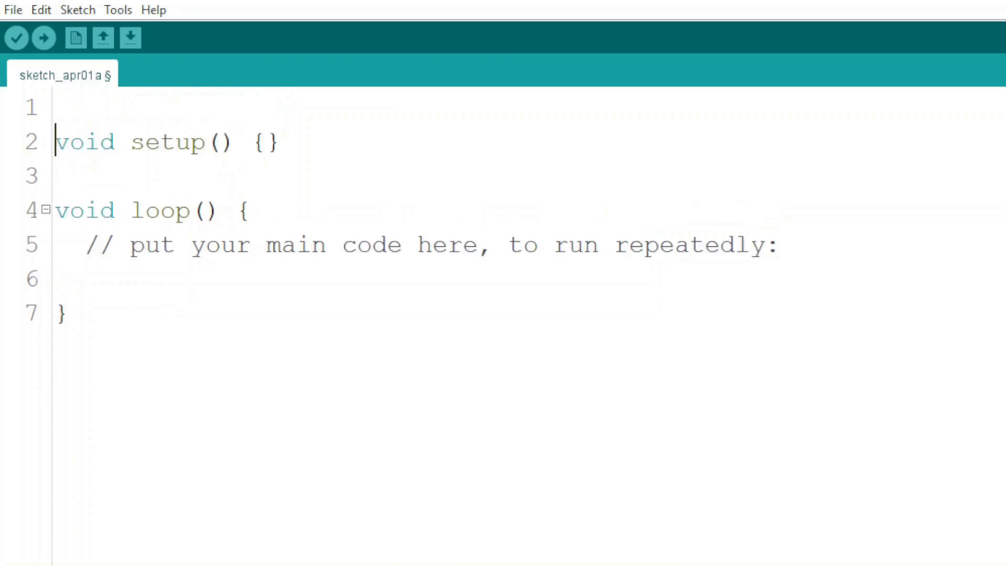
# - Add #include <os.h> and loop line os::vram[random(25)][random(40)] = random(33,127);
pyautogui.write('#include <')
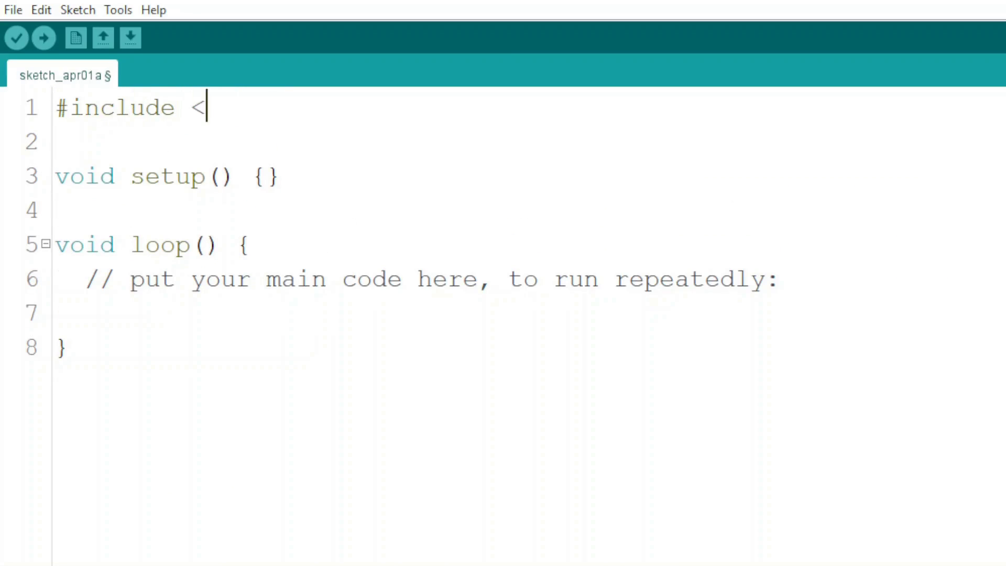
pyautogui.write('od.h>')
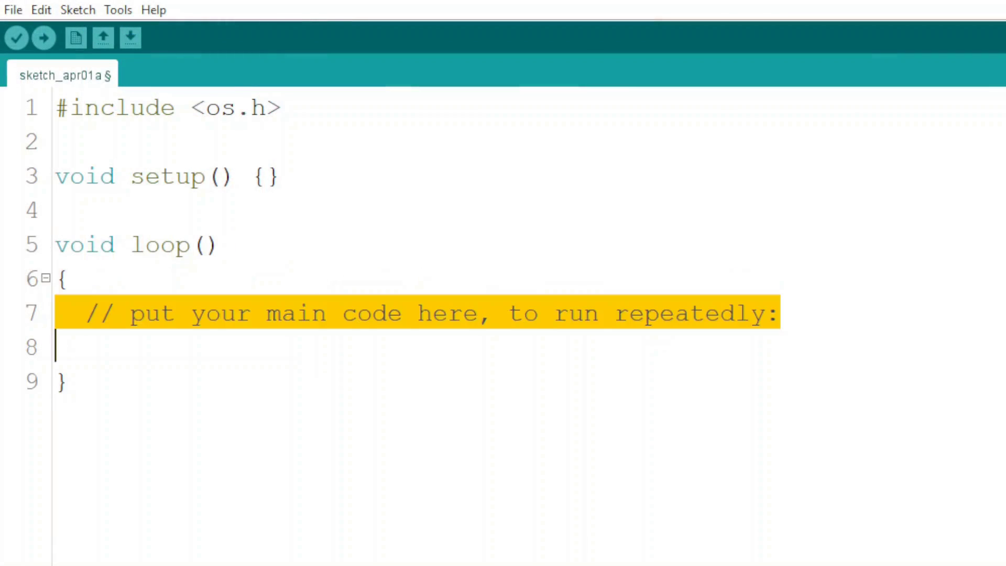
pyautogui.write('os::vram[')
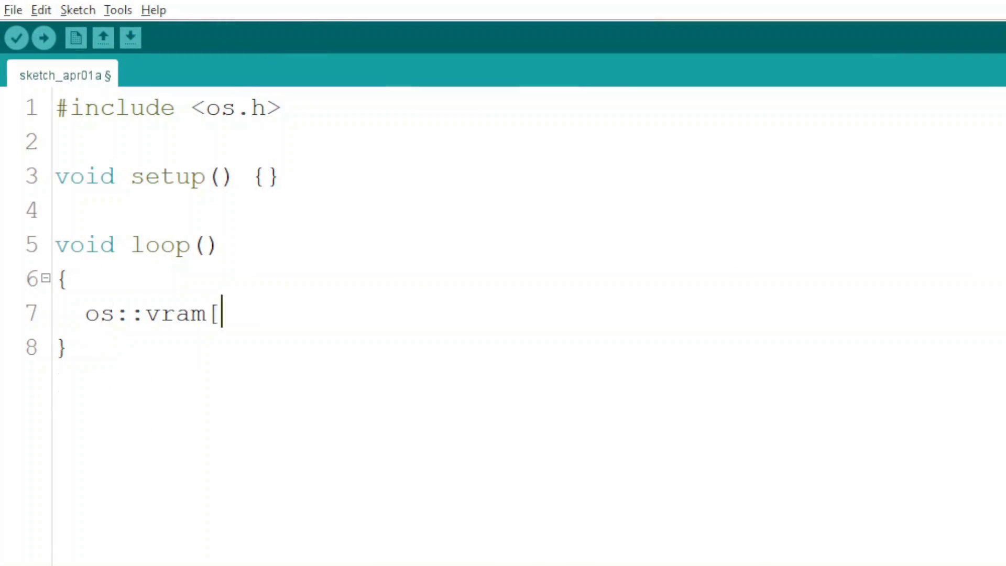
pyautogui.write('random(25)')
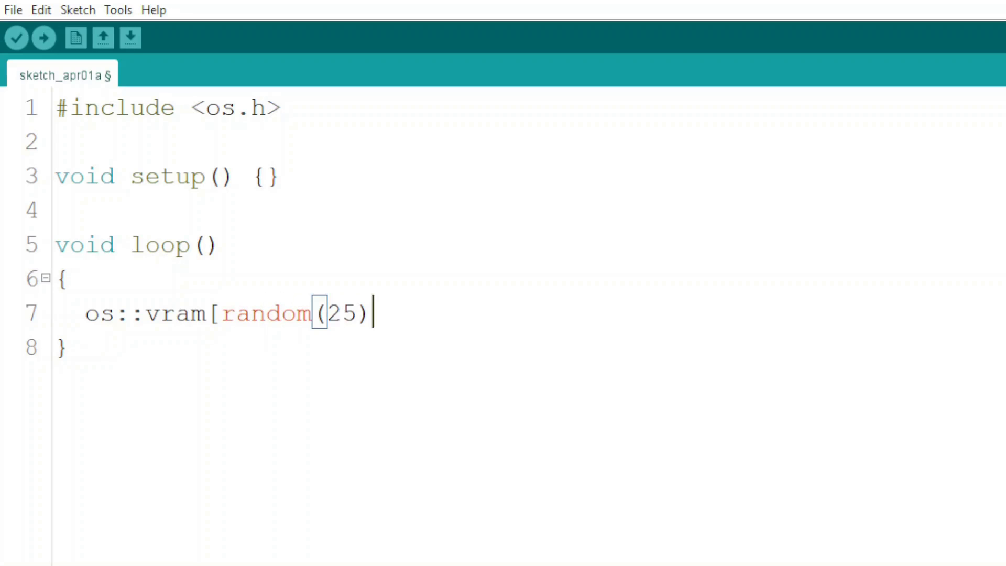
pyautogui.write('][random(40)] = random(33,')
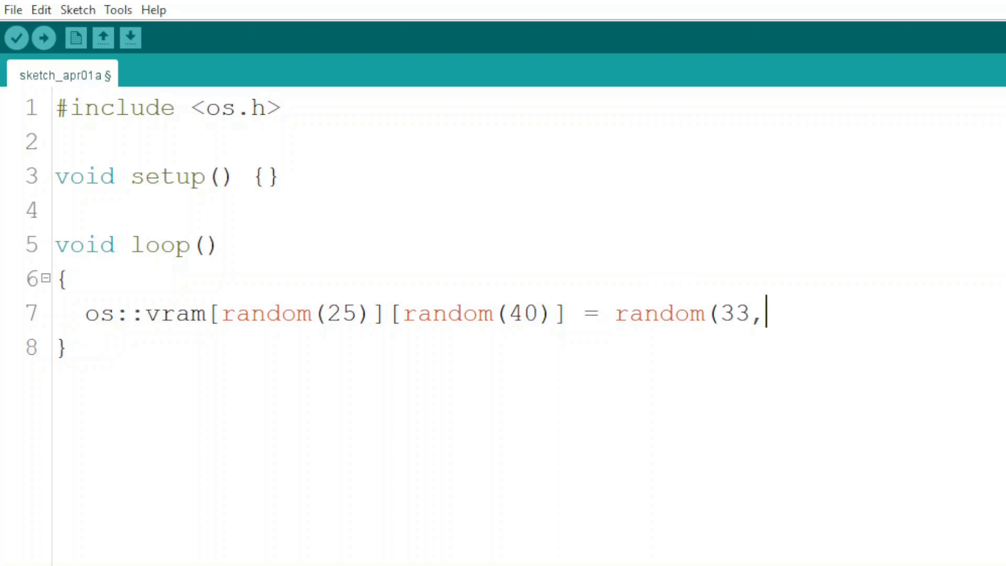
pyautogui.write('127);')
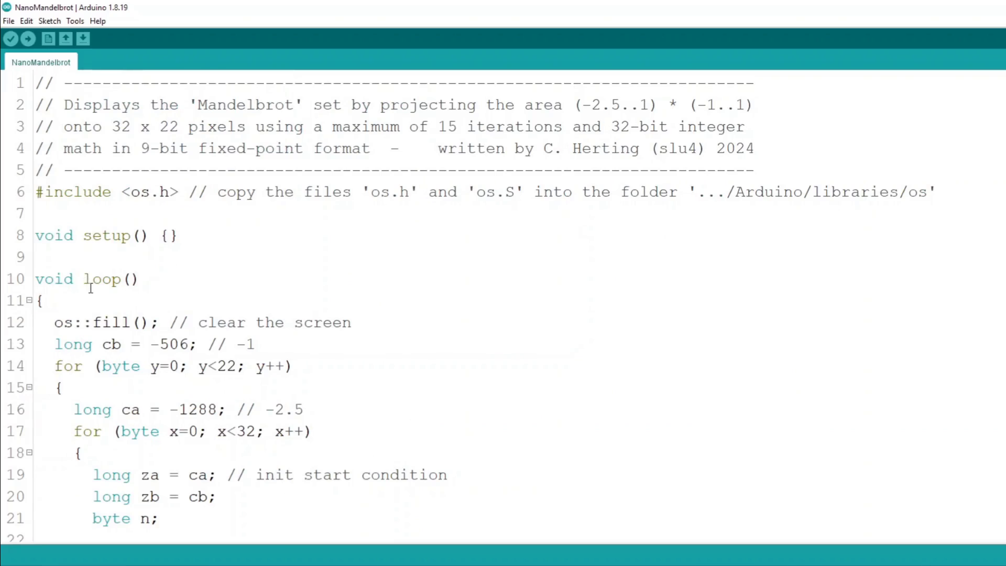
pyautogui.moveTo(88, 293)
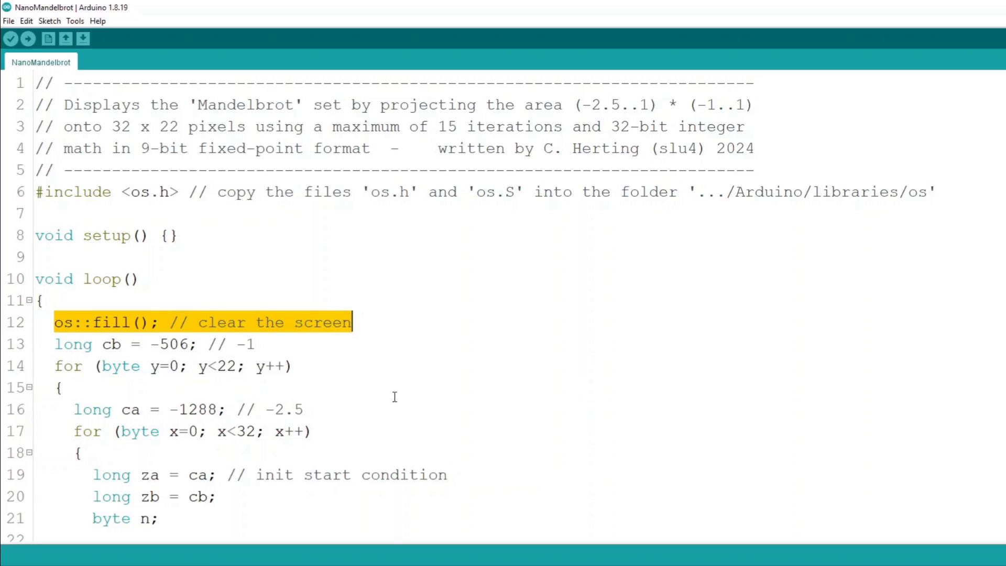
pyautogui.click(295, 366)
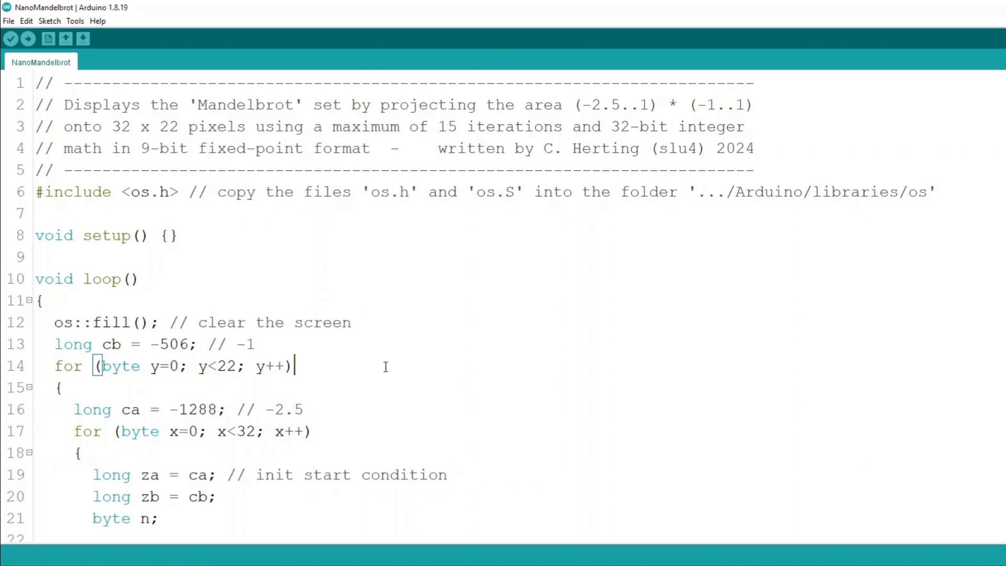